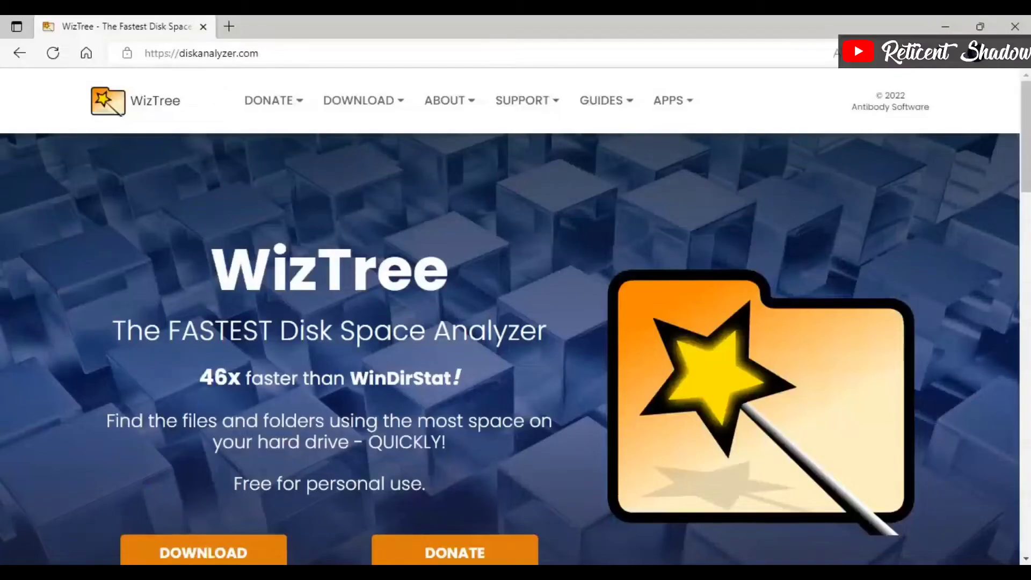
mouse_move(557, 353)
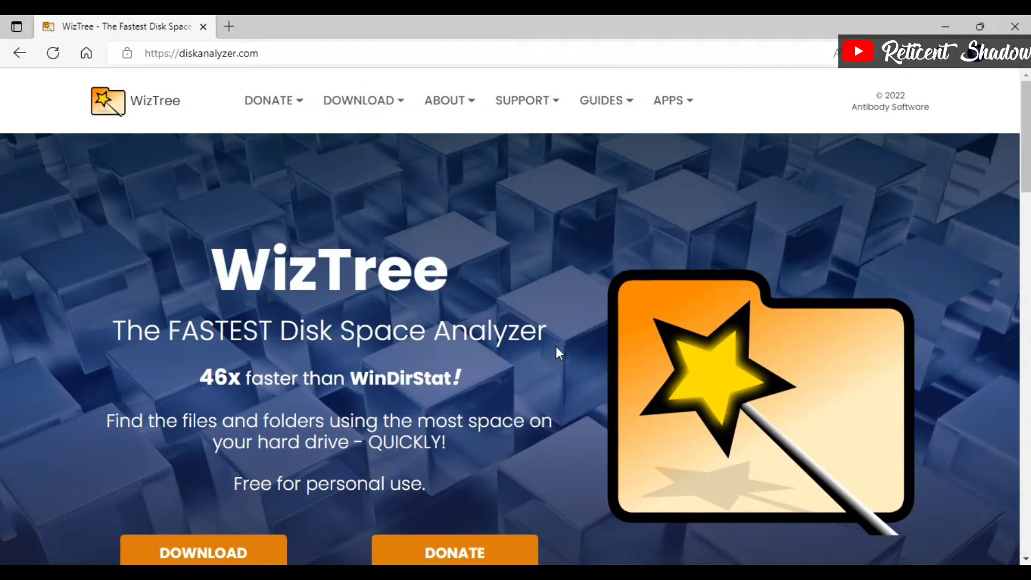
Step: Scroll through the Storage Sense page's run schedule and temporary file cleanup options
scroll(down, 3)
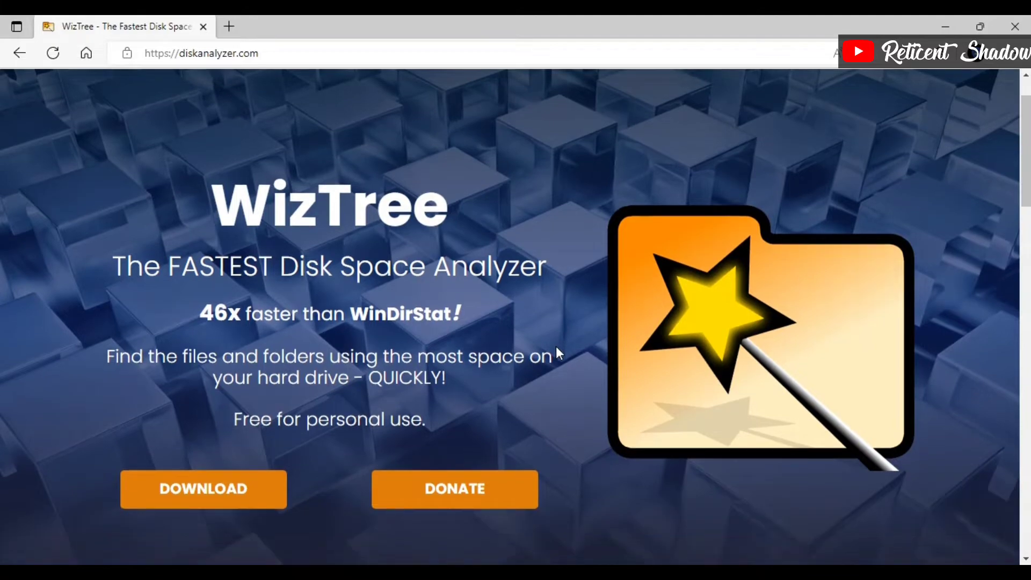
scroll(down, 3)
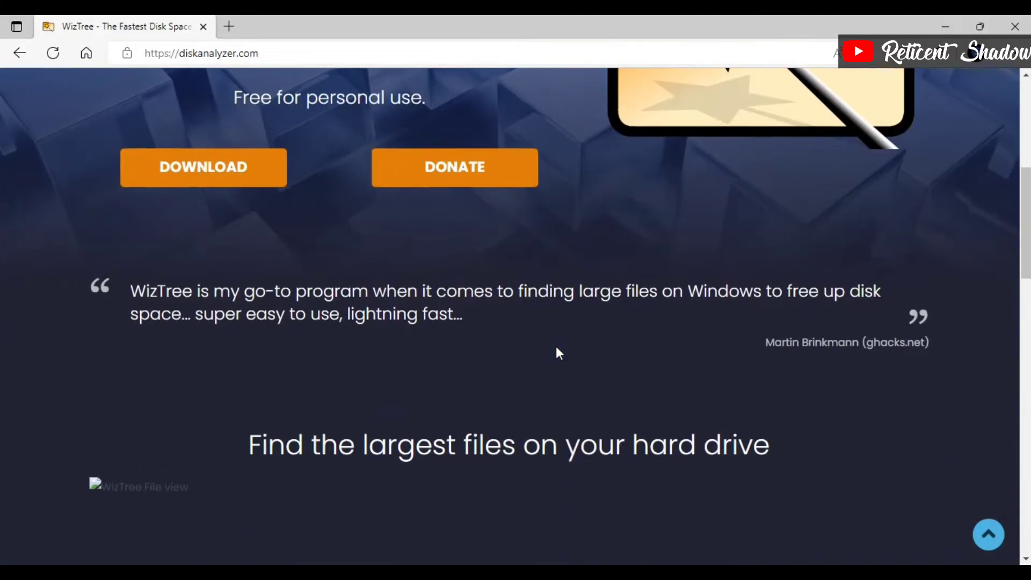
scroll(down, 3)
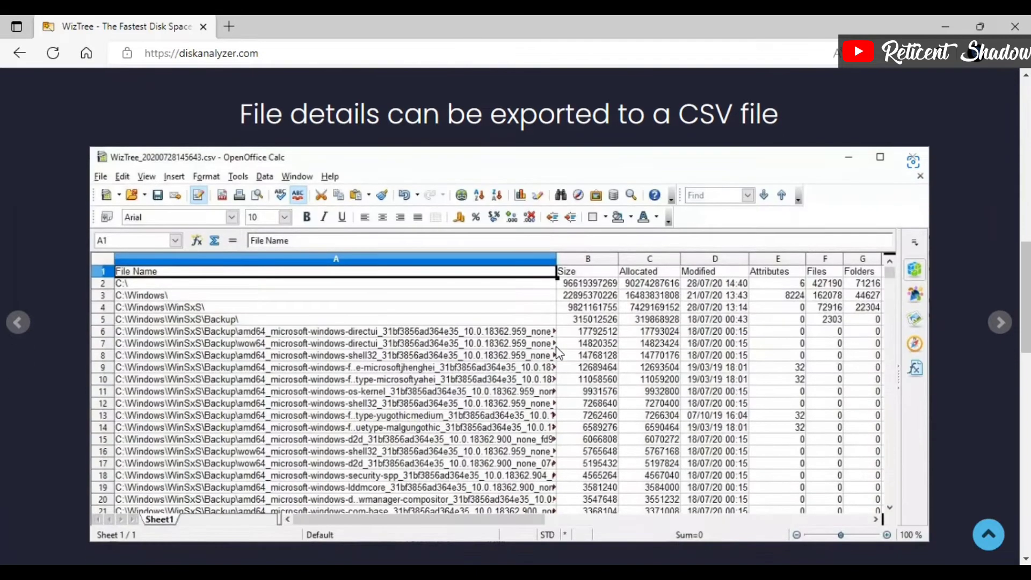
scroll(down, 3)
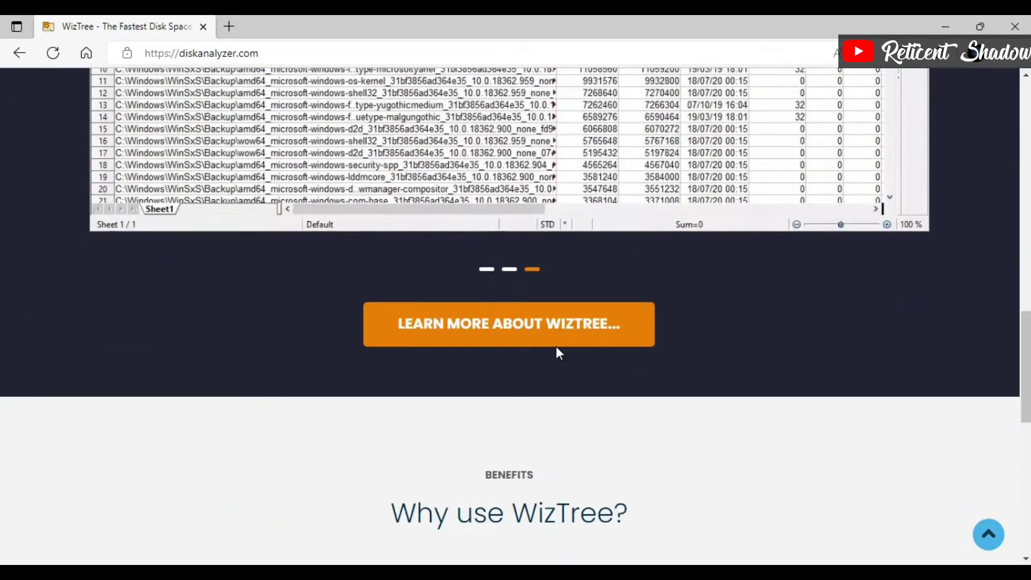
scroll(down, 3)
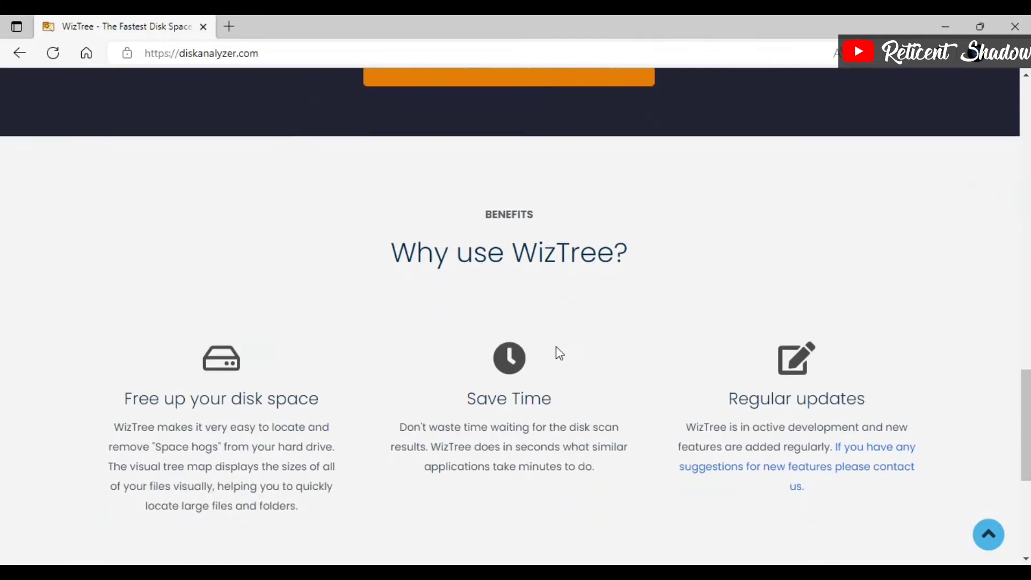
scroll(down, 3)
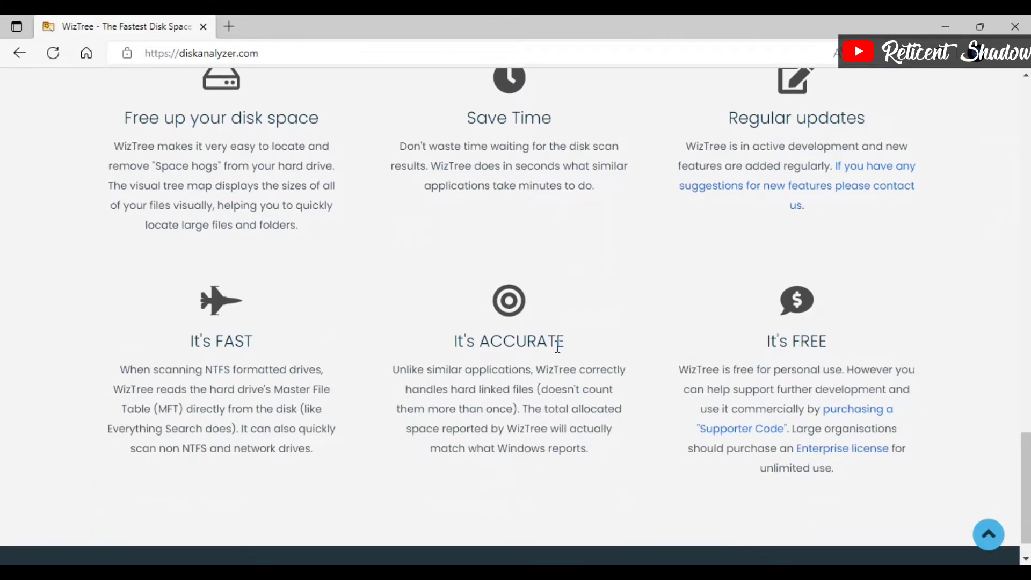
scroll(down, 3)
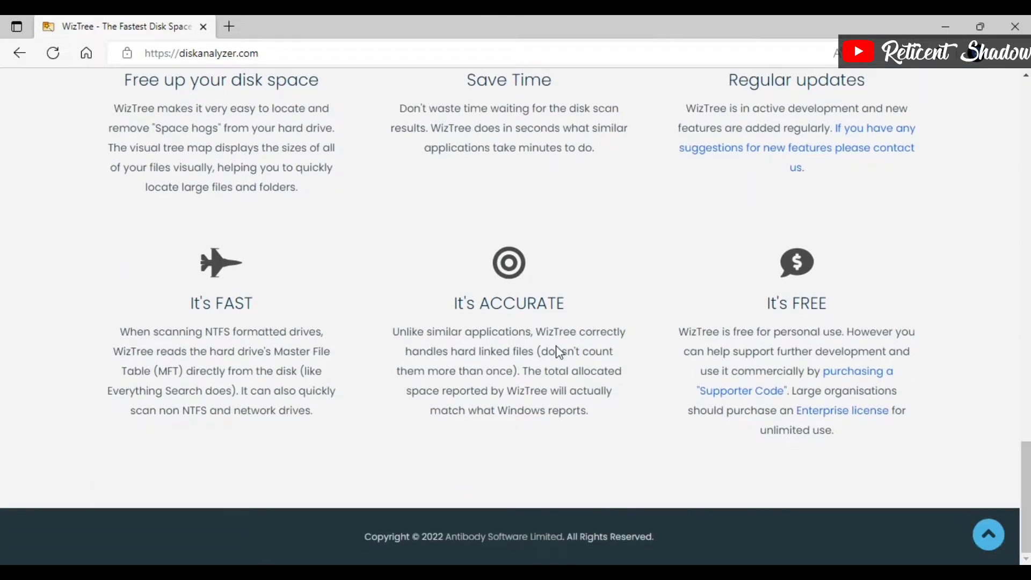
scroll(up, 3)
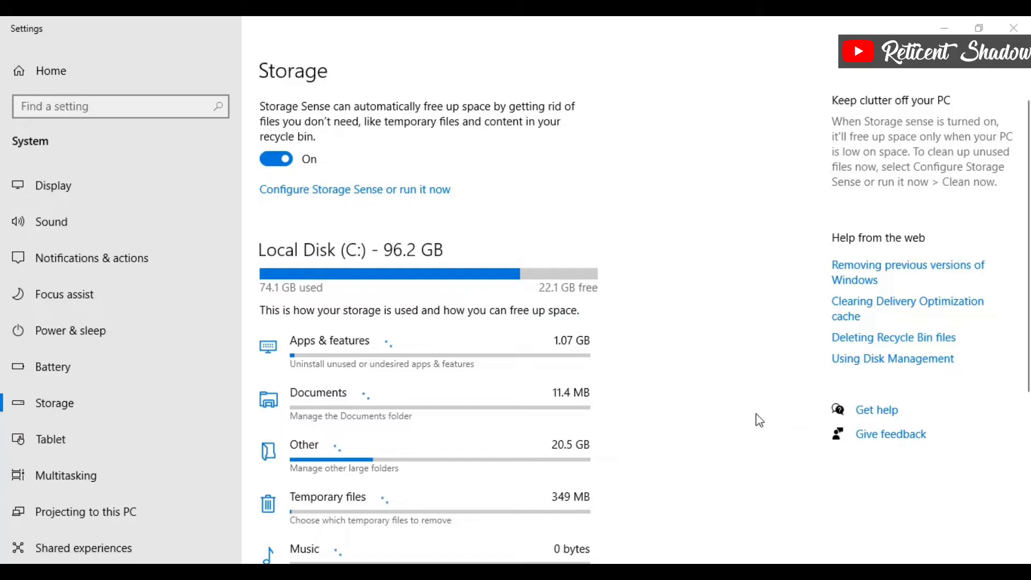
mouse_move(675, 330)
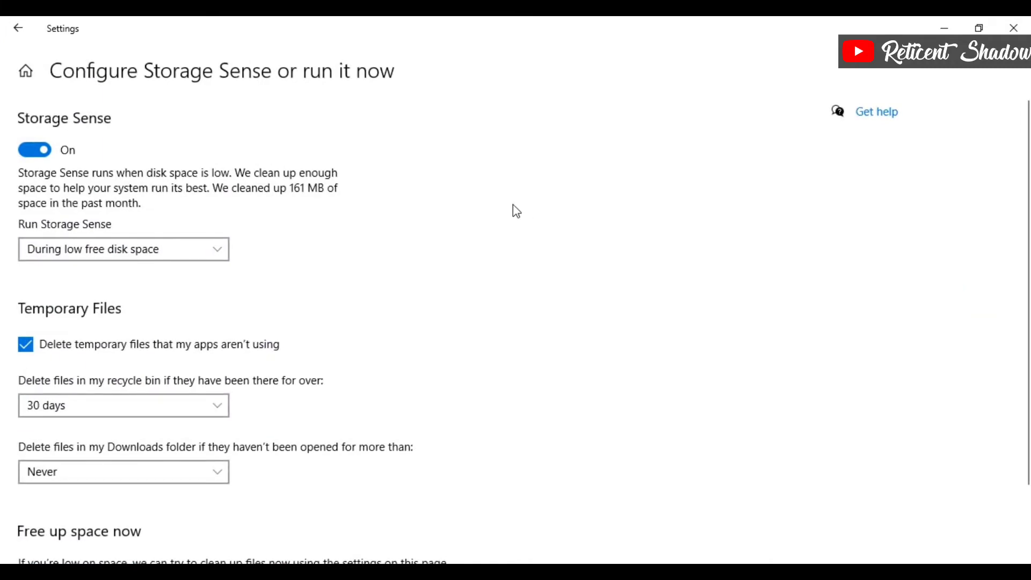
mouse_move(492, 279)
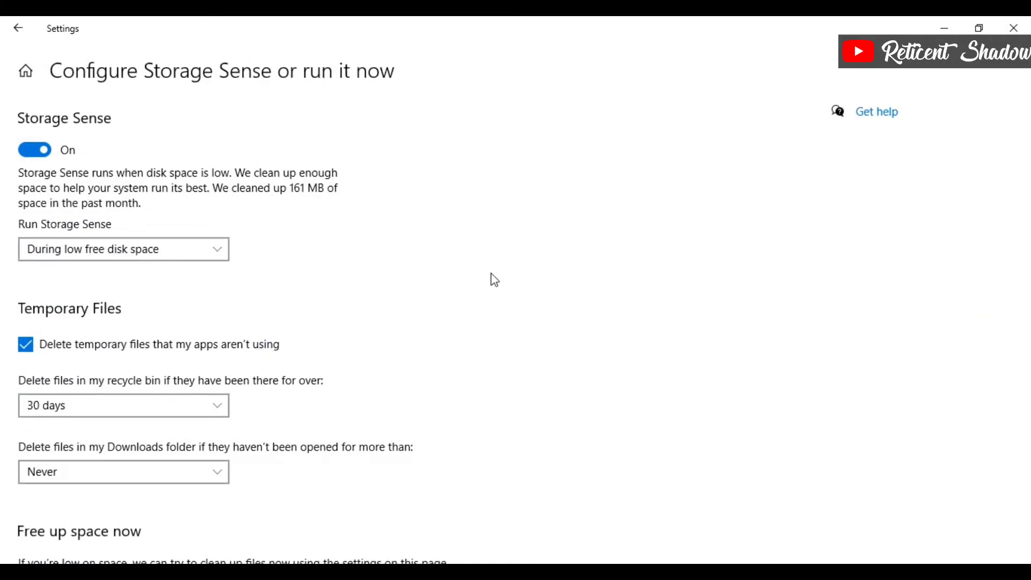
scroll(down, 3)
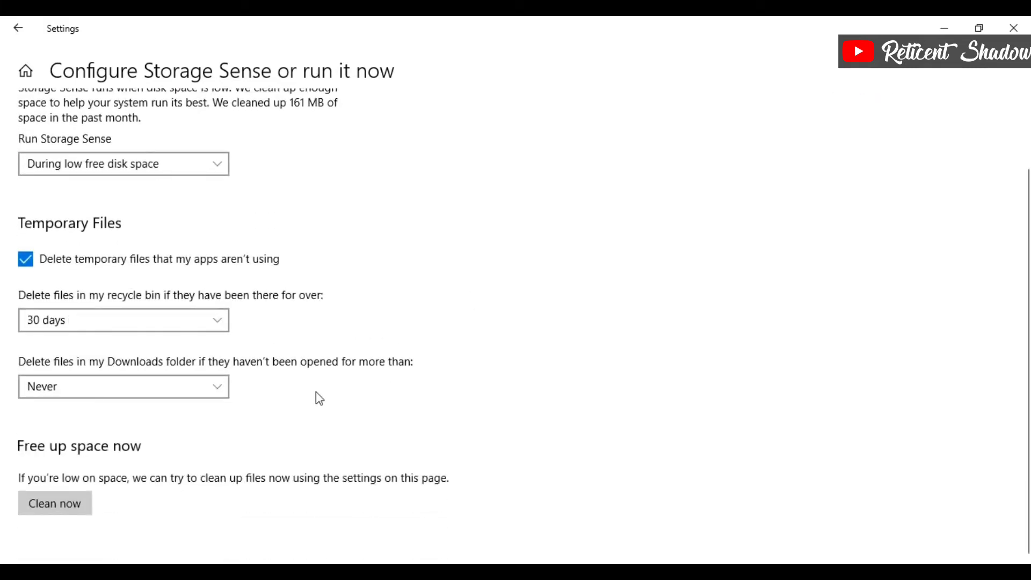
click(55, 504)
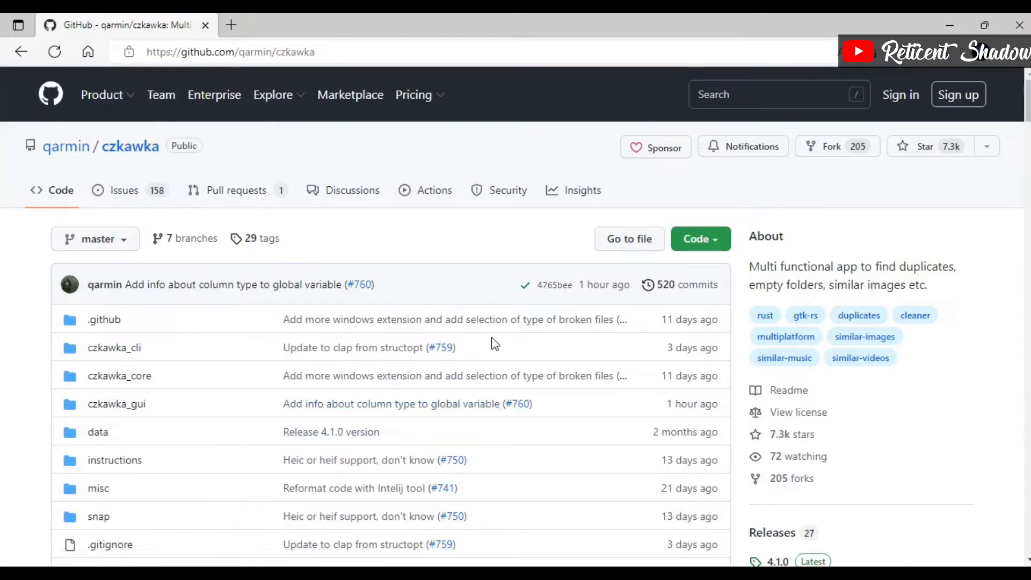
scroll(down, 3)
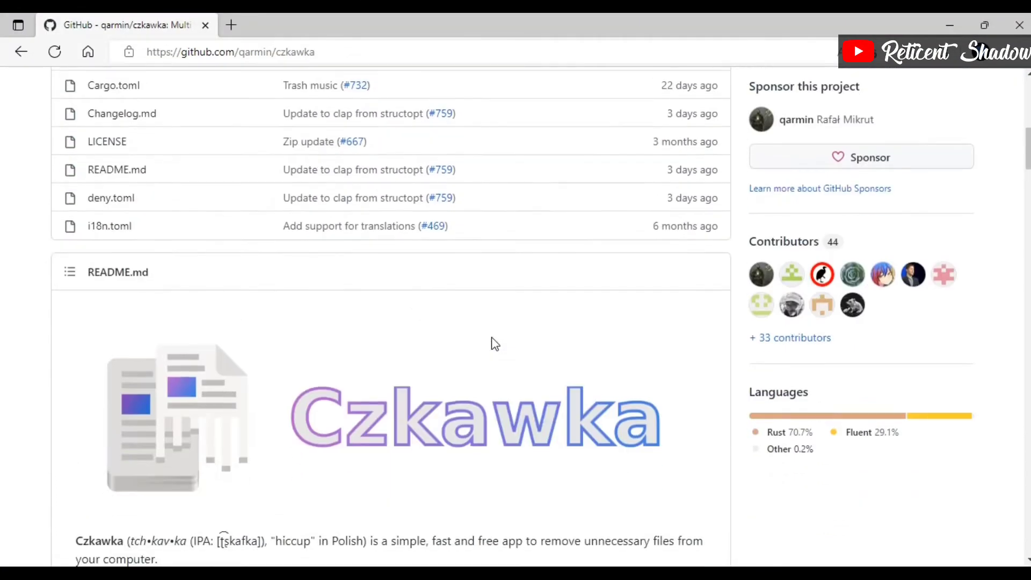
scroll(down, 3)
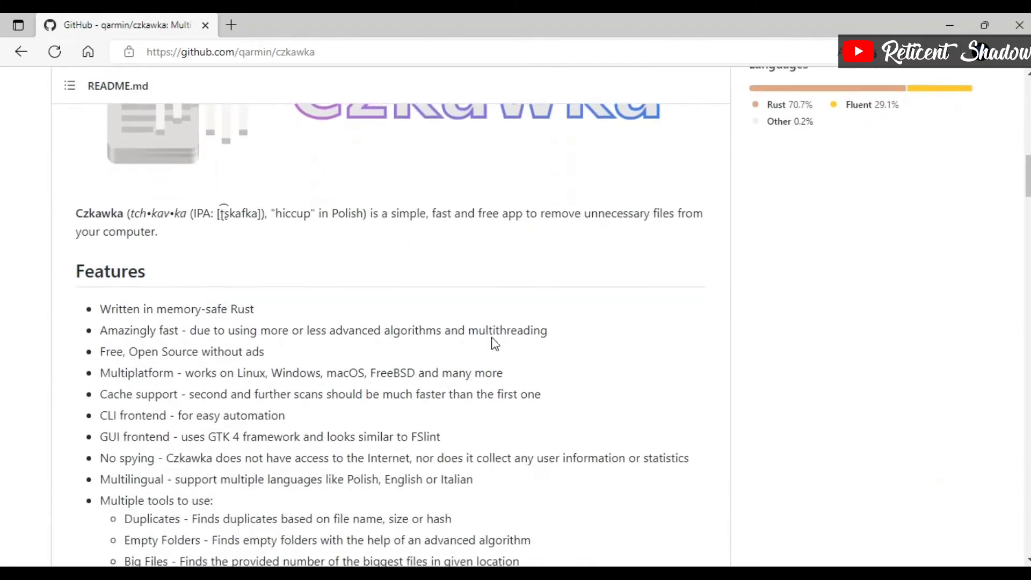
scroll(down, 3)
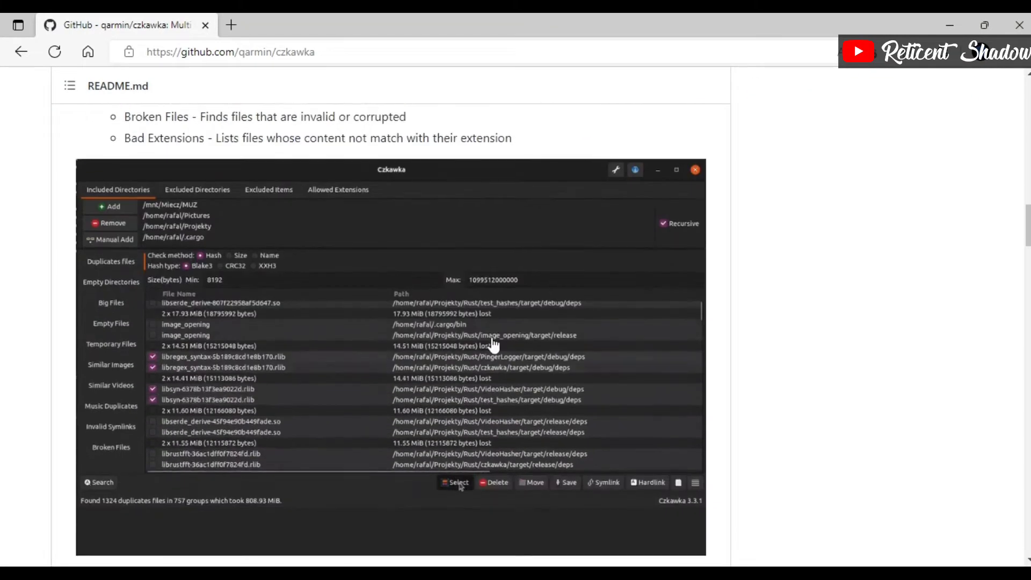
scroll(down, 3)
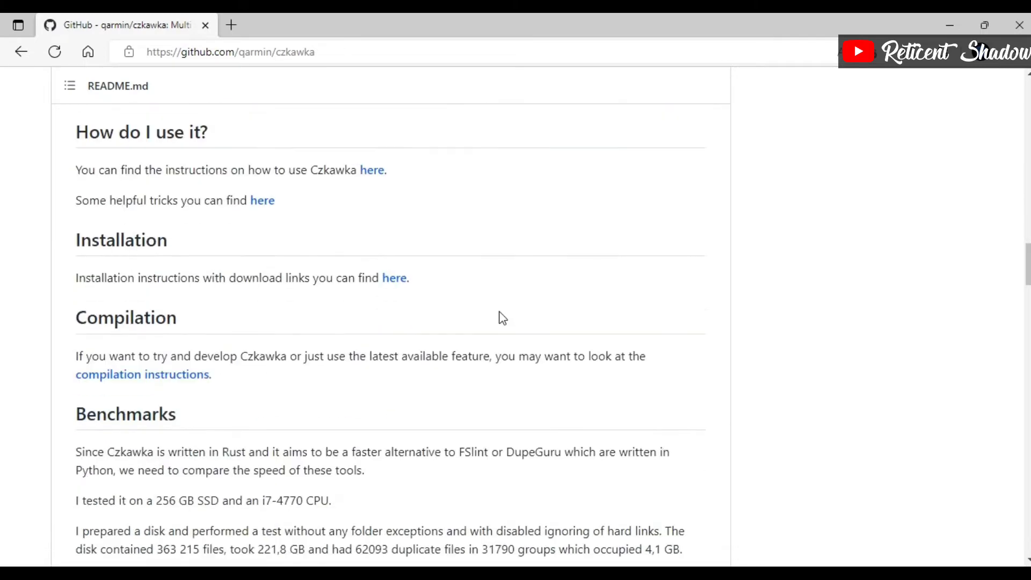
scroll(down, 3)
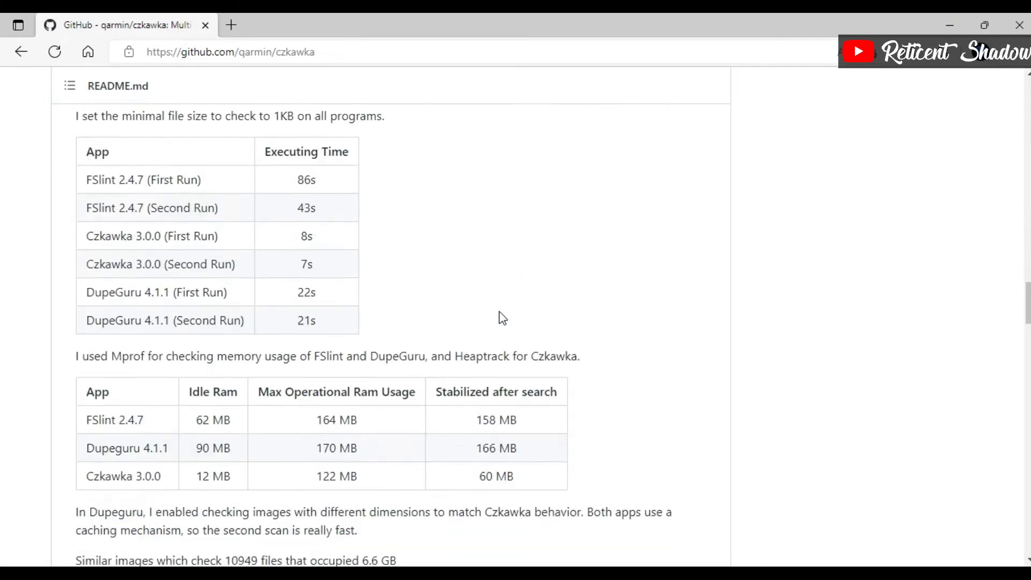
scroll(down, 3)
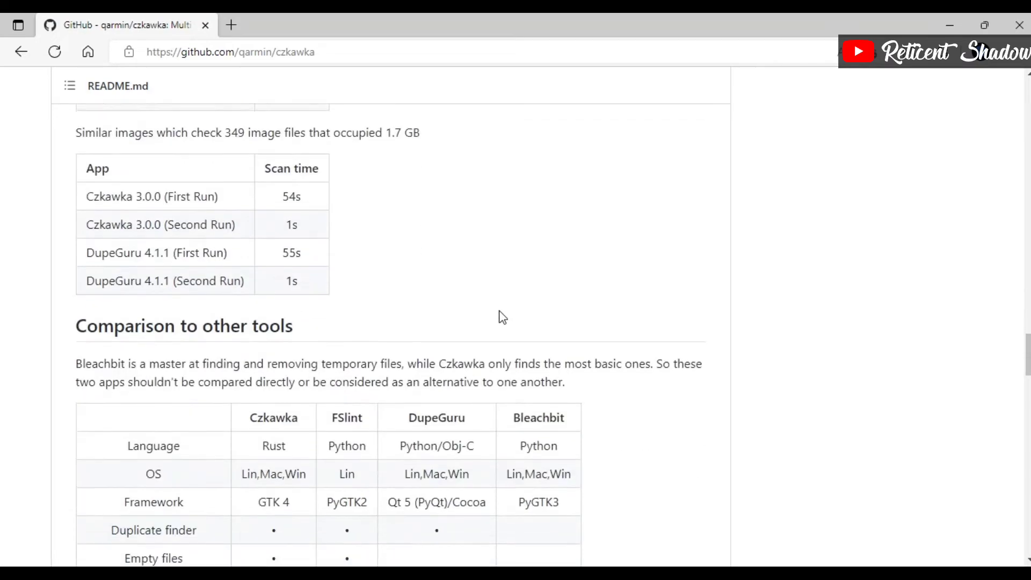
scroll(down, 3)
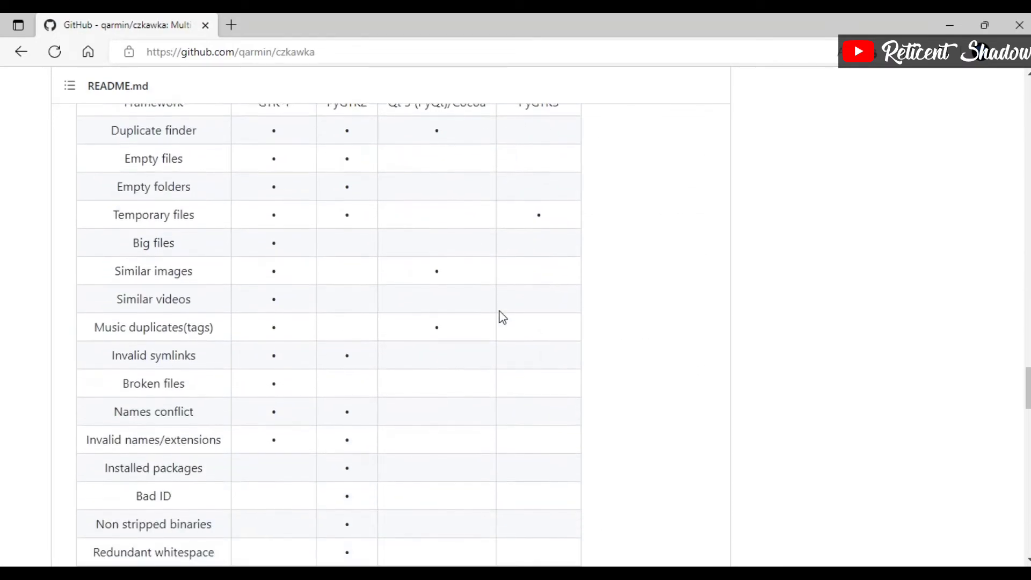
scroll(down, 3)
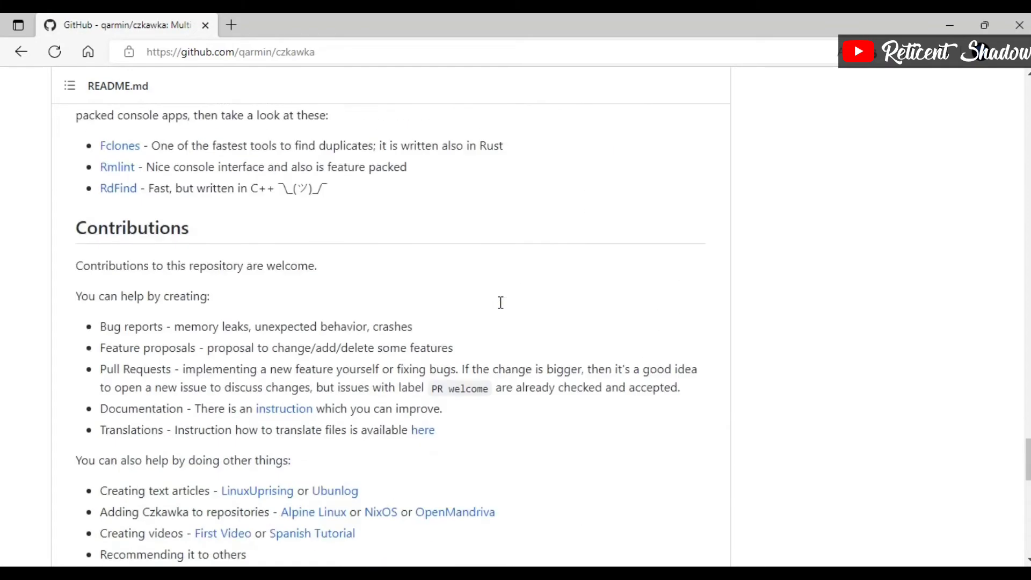
scroll(down, 3)
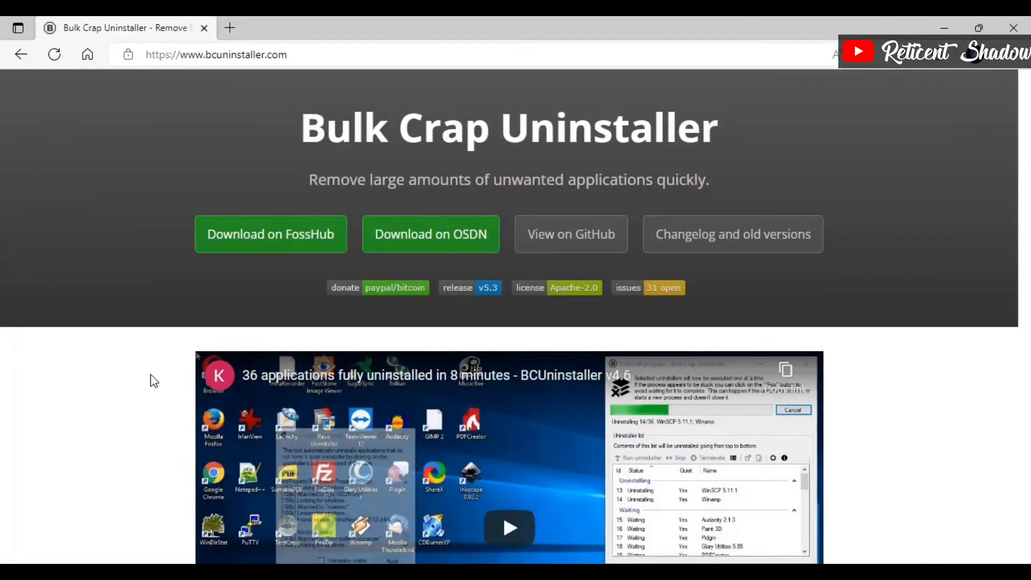
scroll(down, 3)
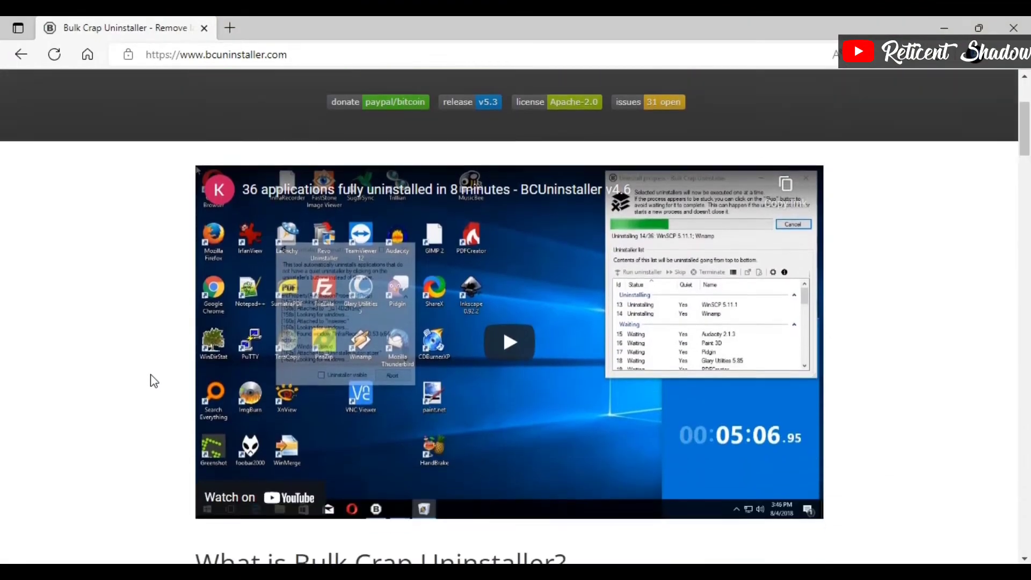
scroll(down, 3)
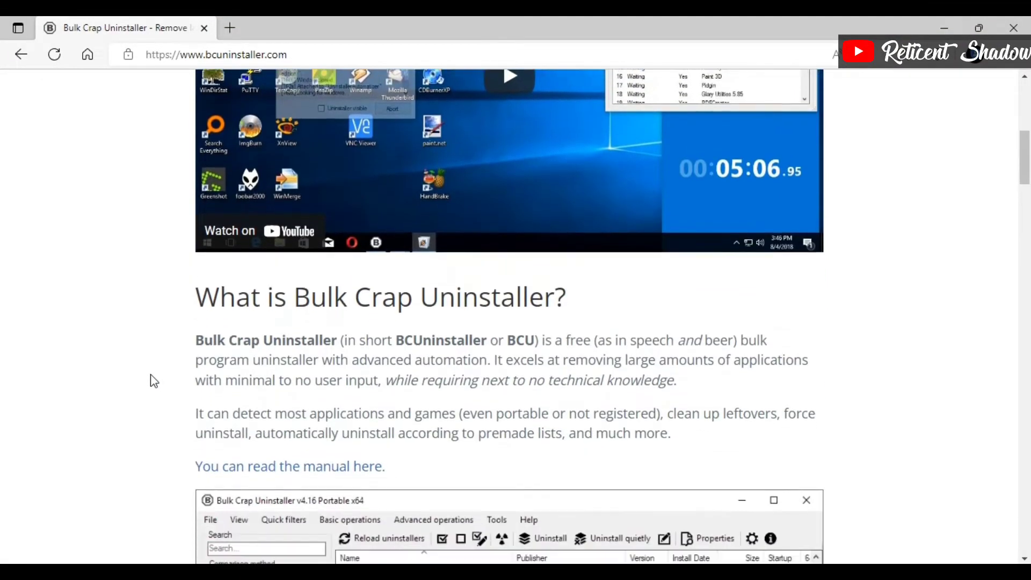
scroll(down, 3)
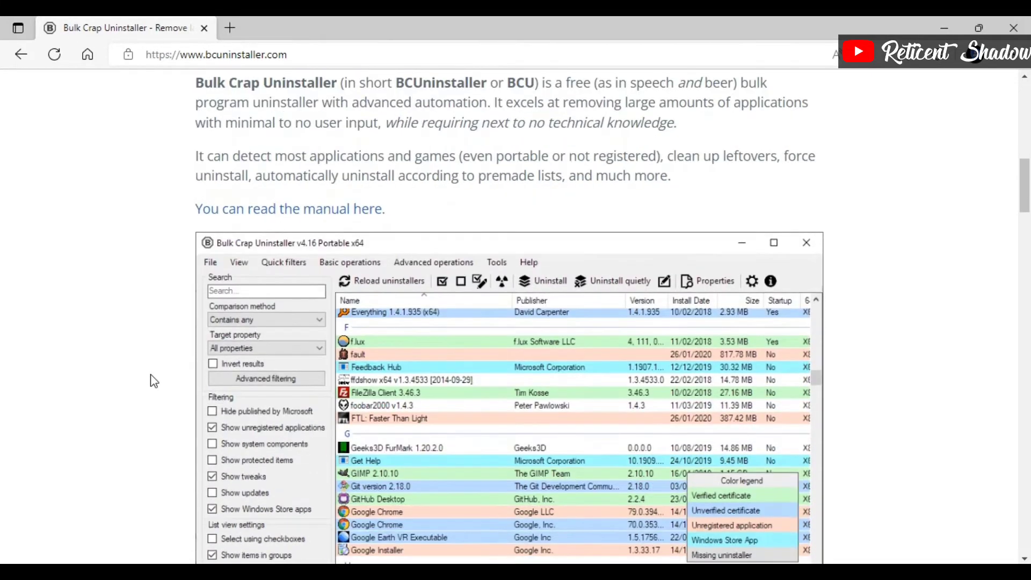
scroll(down, 3)
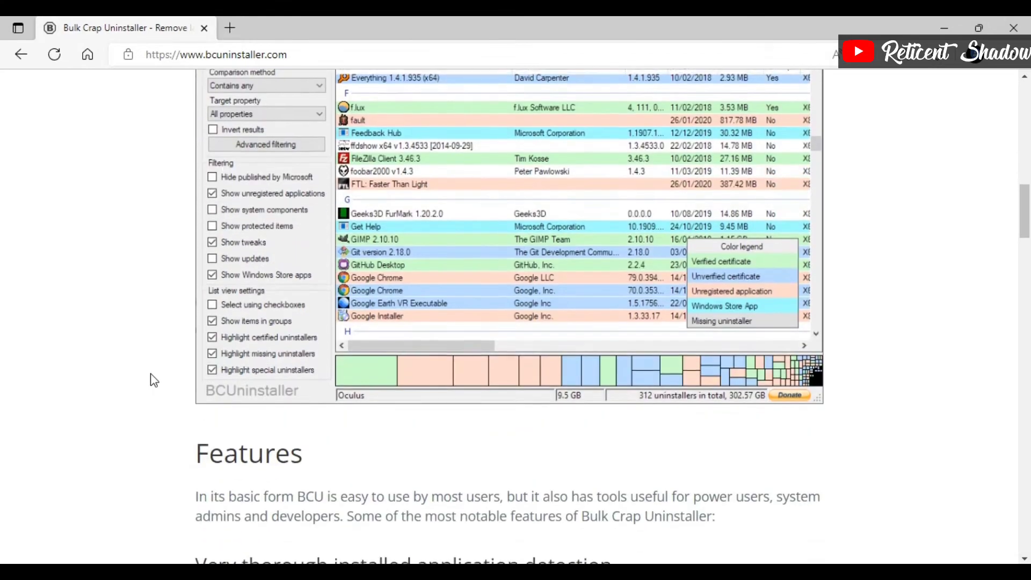
scroll(down, 3)
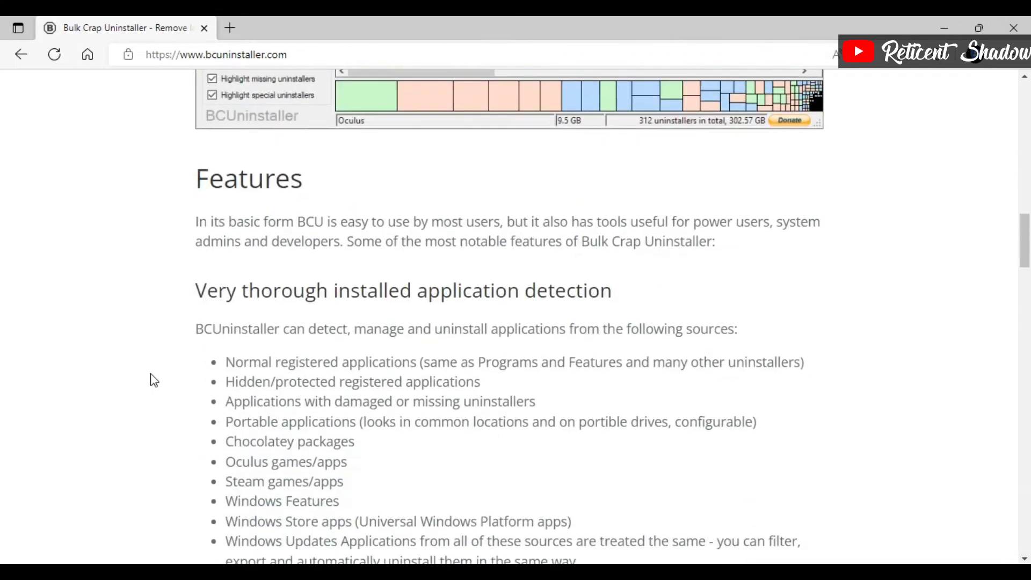
scroll(down, 3)
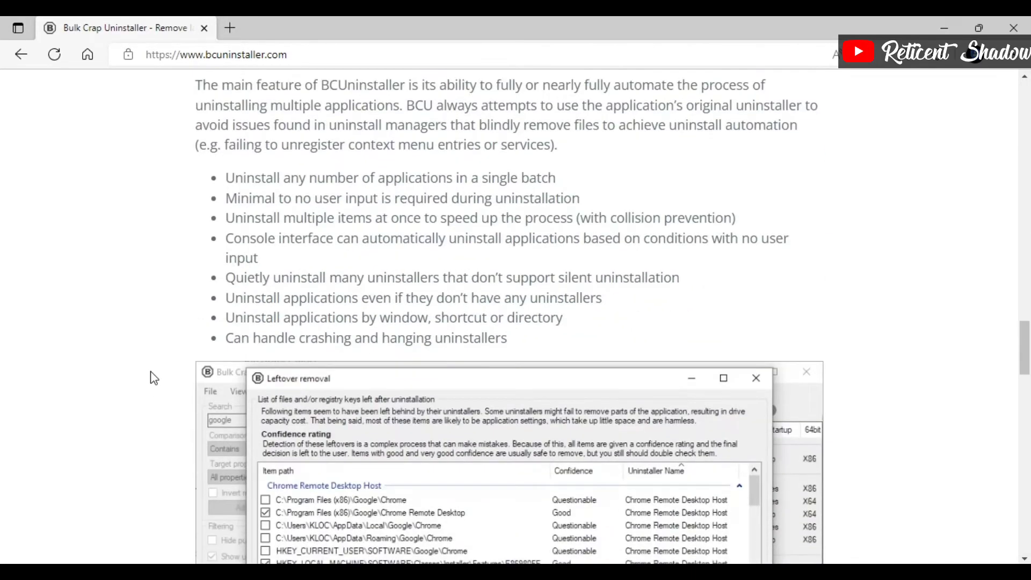
scroll(down, 3)
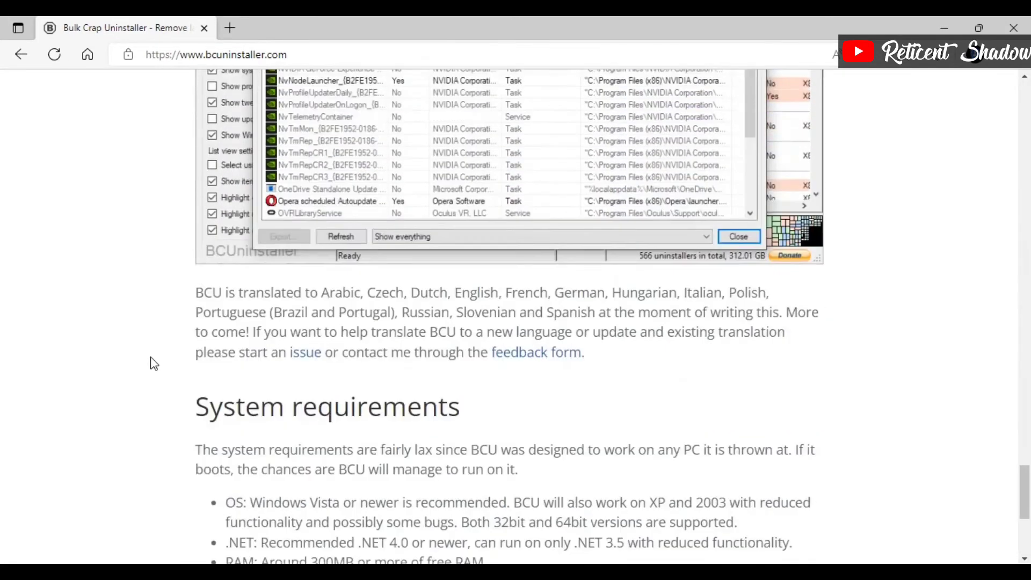
scroll(down, 3)
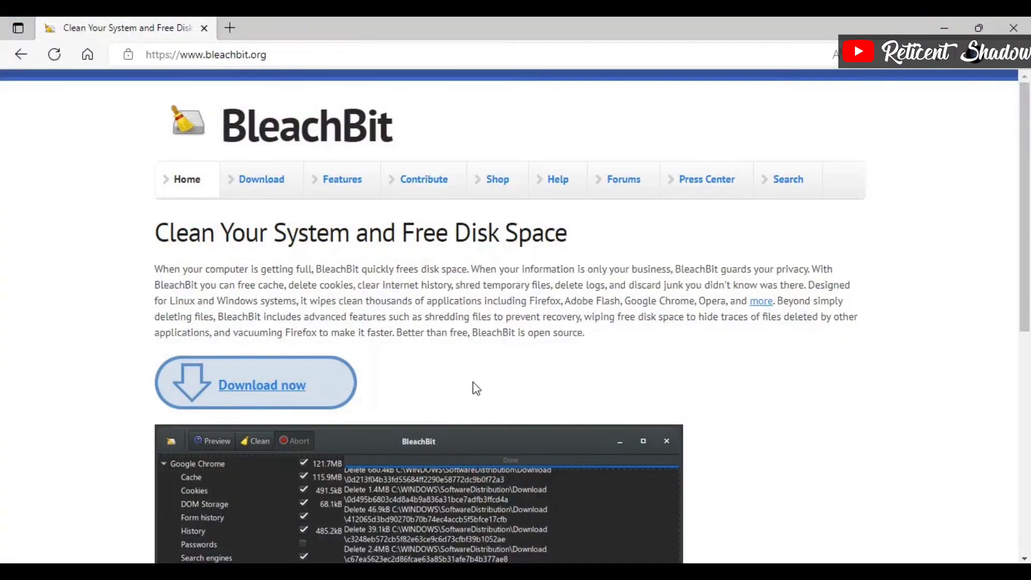
Step: Scroll the bleachbit.org homepage and go to its Features page
scroll(down, 3)
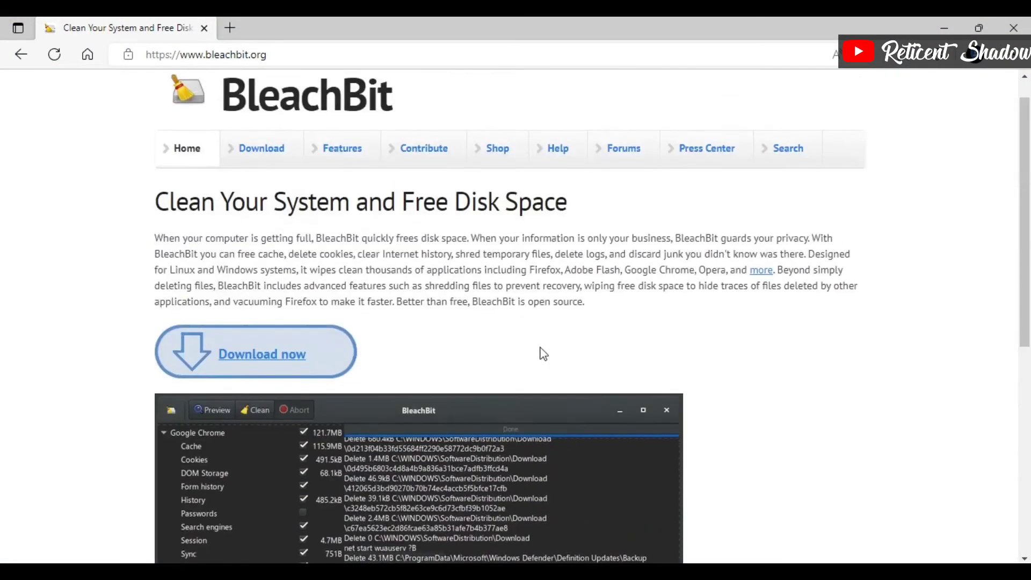
click(343, 148)
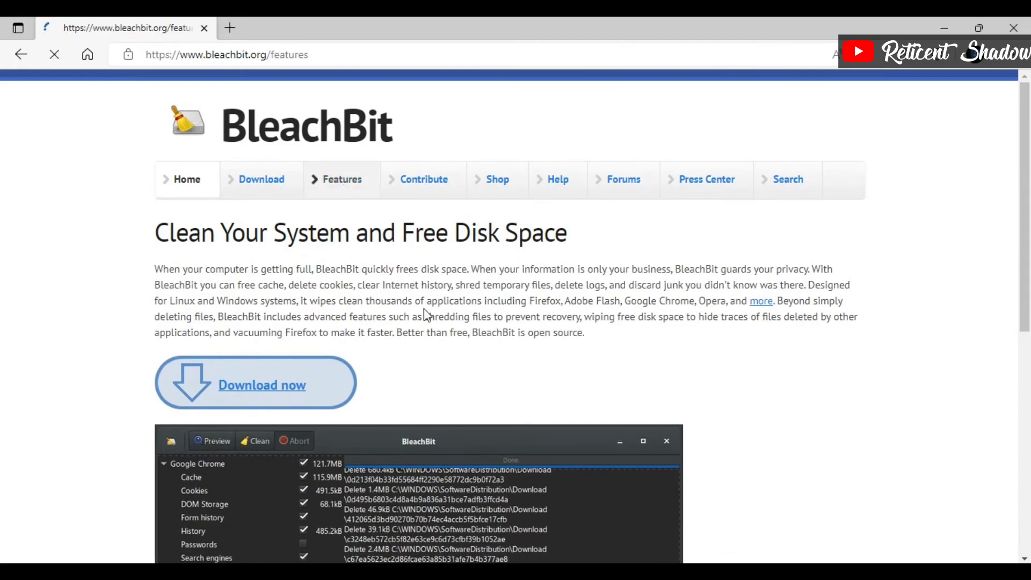